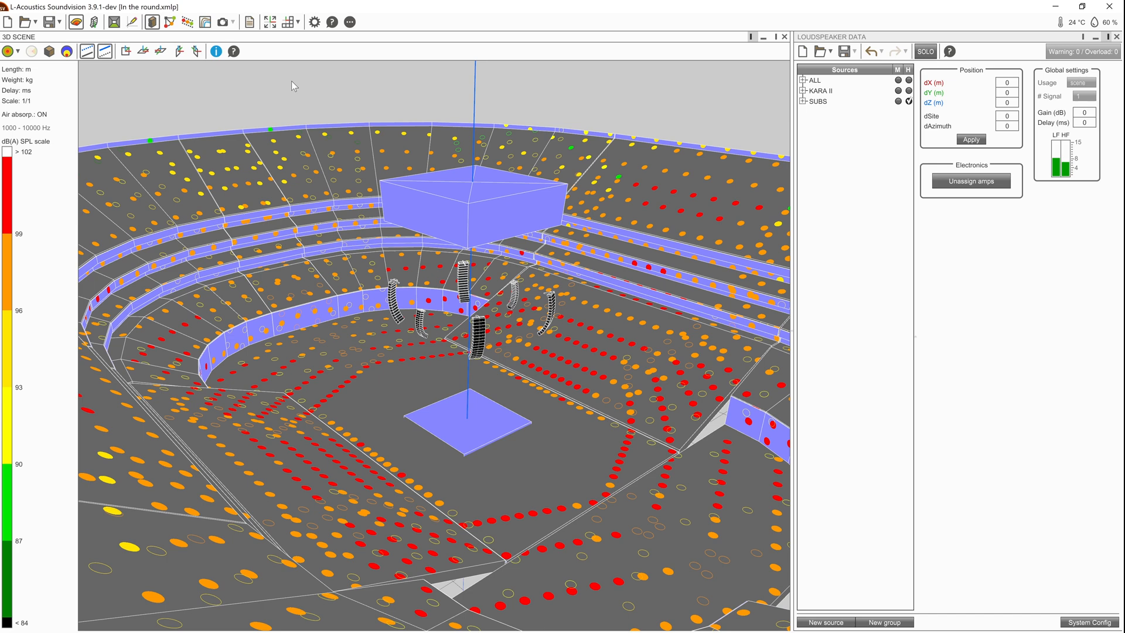
{"action": "mouse_move", "coordinate": [566, 83]}
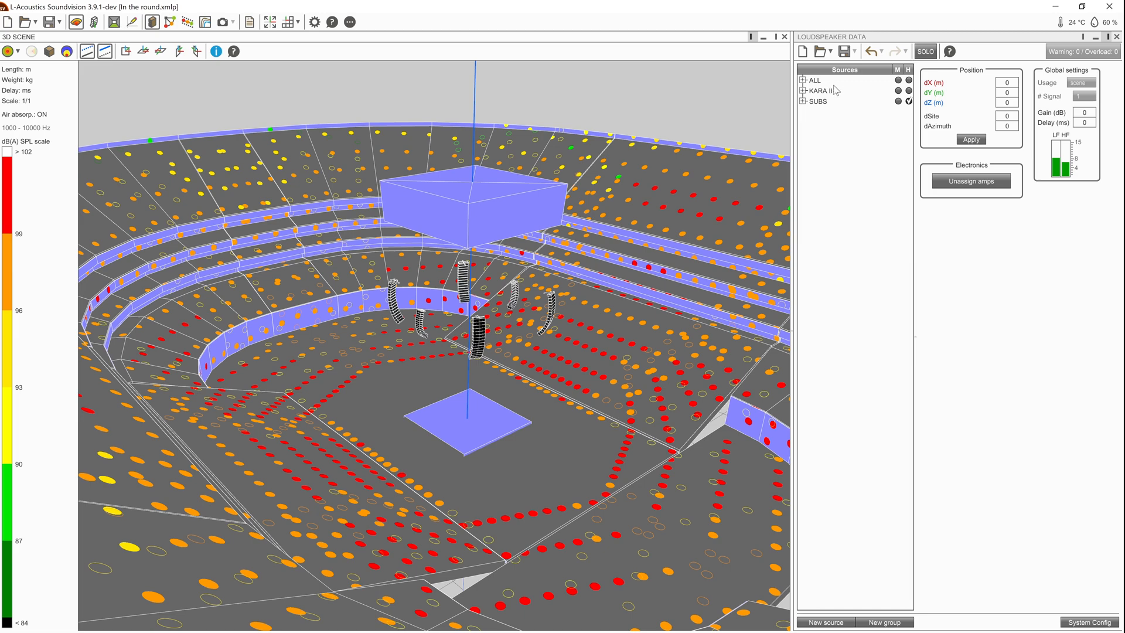
{"action": "mouse_move", "coordinate": [819, 86]}
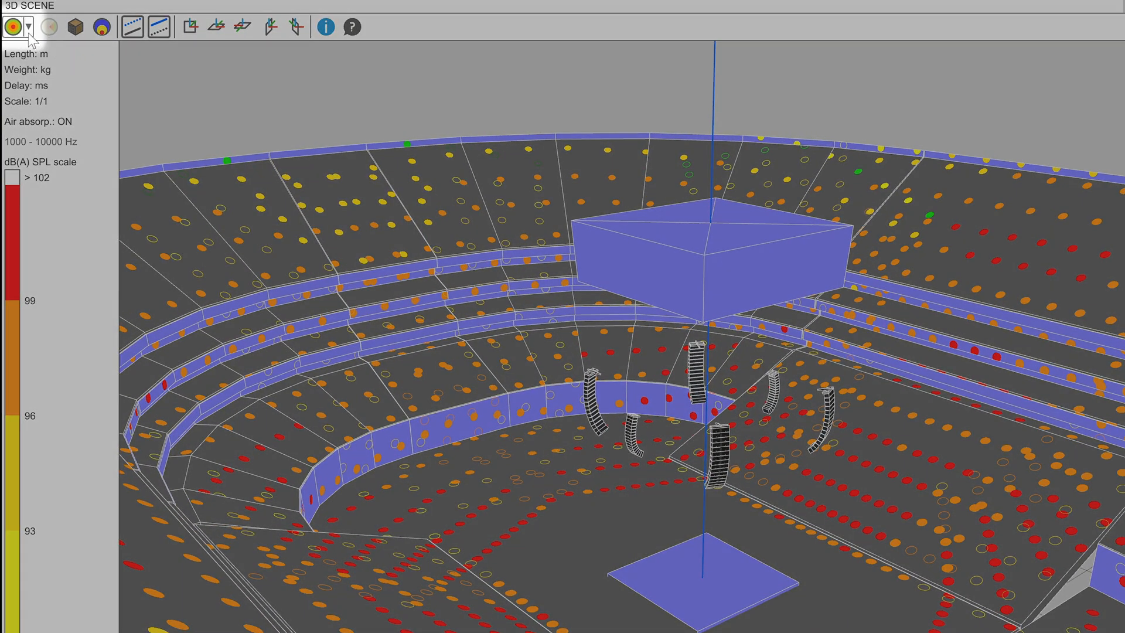
Keep broadband A-weighted SPL as the calculation type and switch the 3D Scene to mapping mode.
{"action": "left_click", "coordinate": [28, 27]}
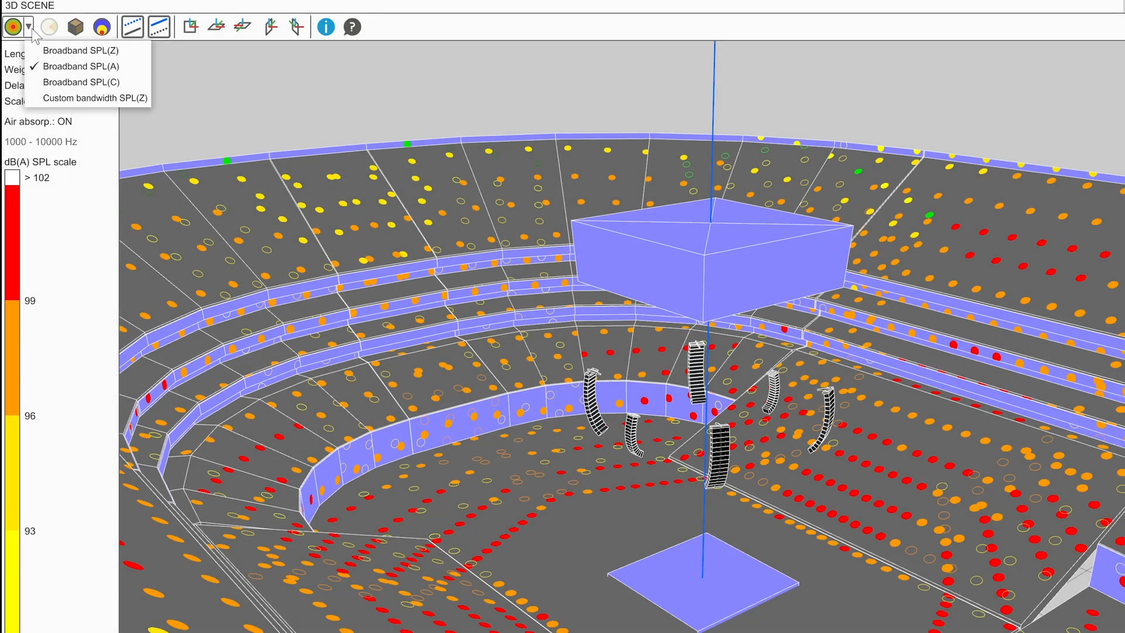
{"action": "mouse_move", "coordinate": [81, 50]}
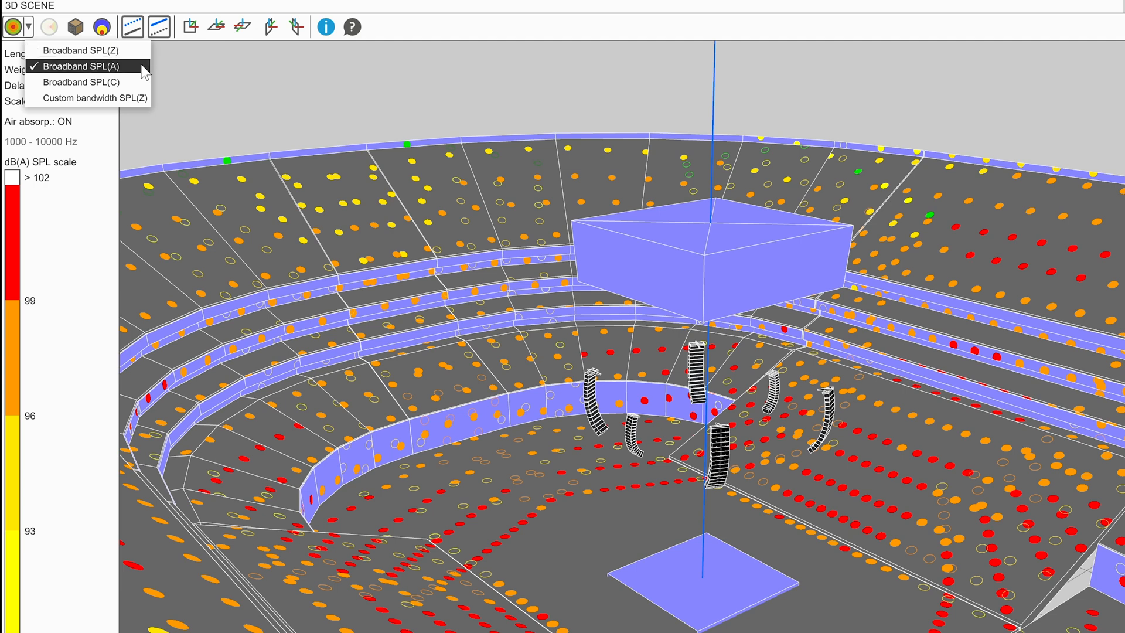
{"action": "mouse_move", "coordinate": [81, 82]}
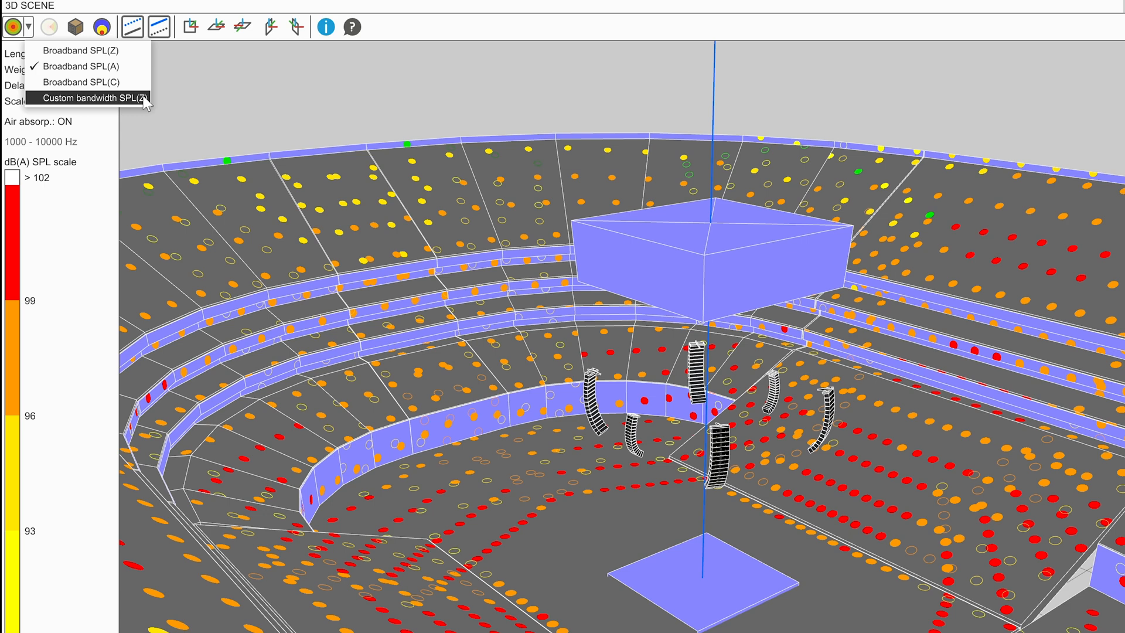
{"action": "mouse_move", "coordinate": [83, 66]}
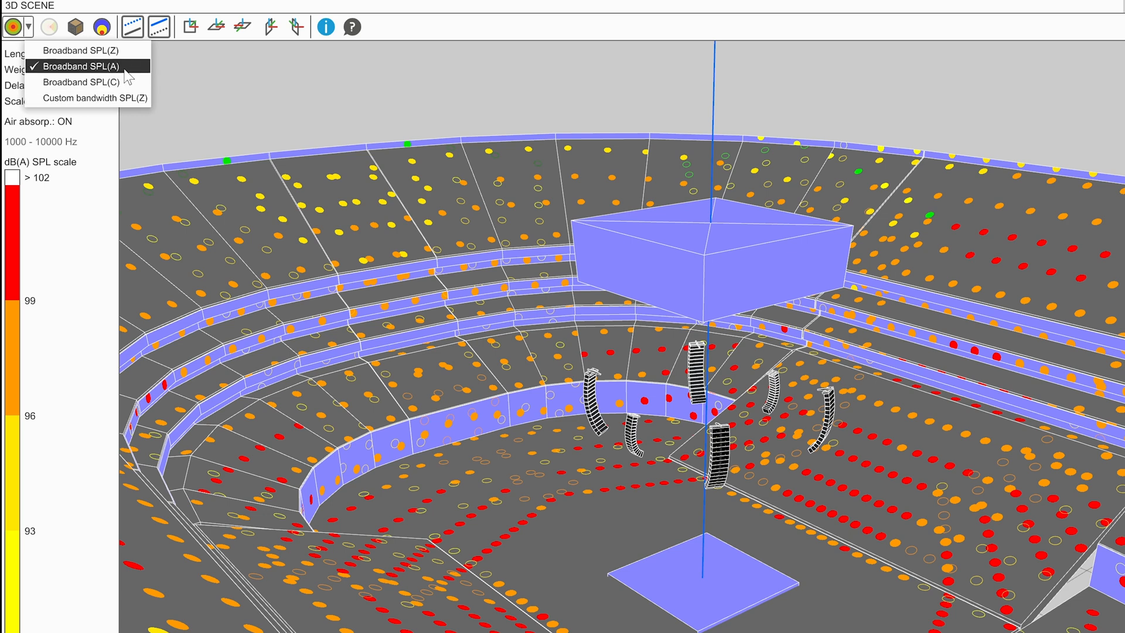
{"action": "left_click", "coordinate": [86, 65]}
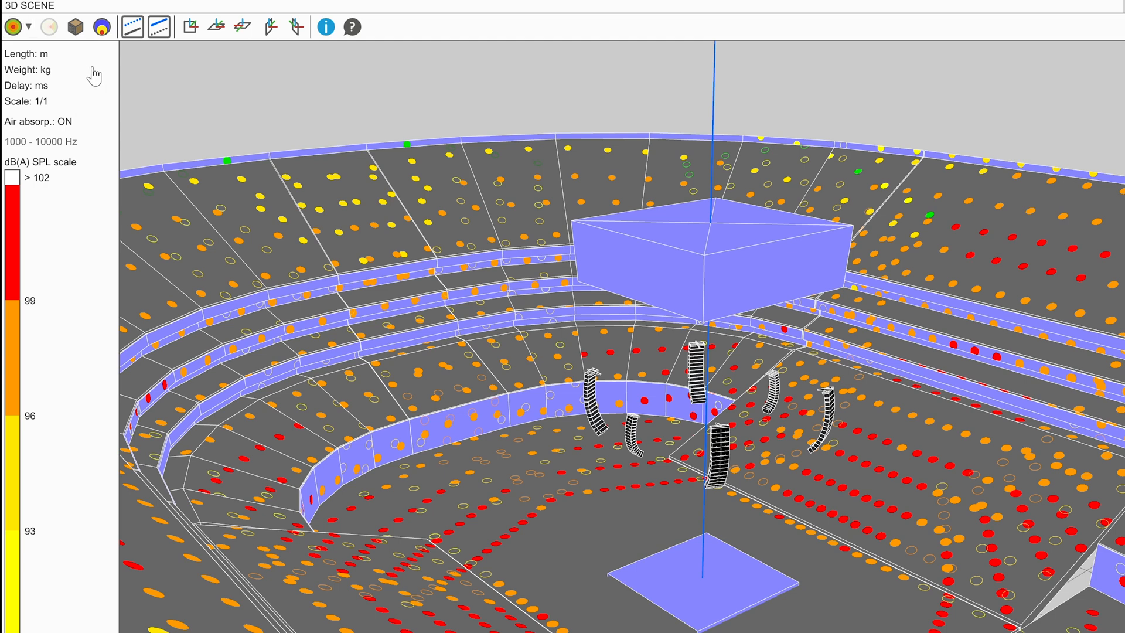
{"action": "mouse_move", "coordinate": [9, 26]}
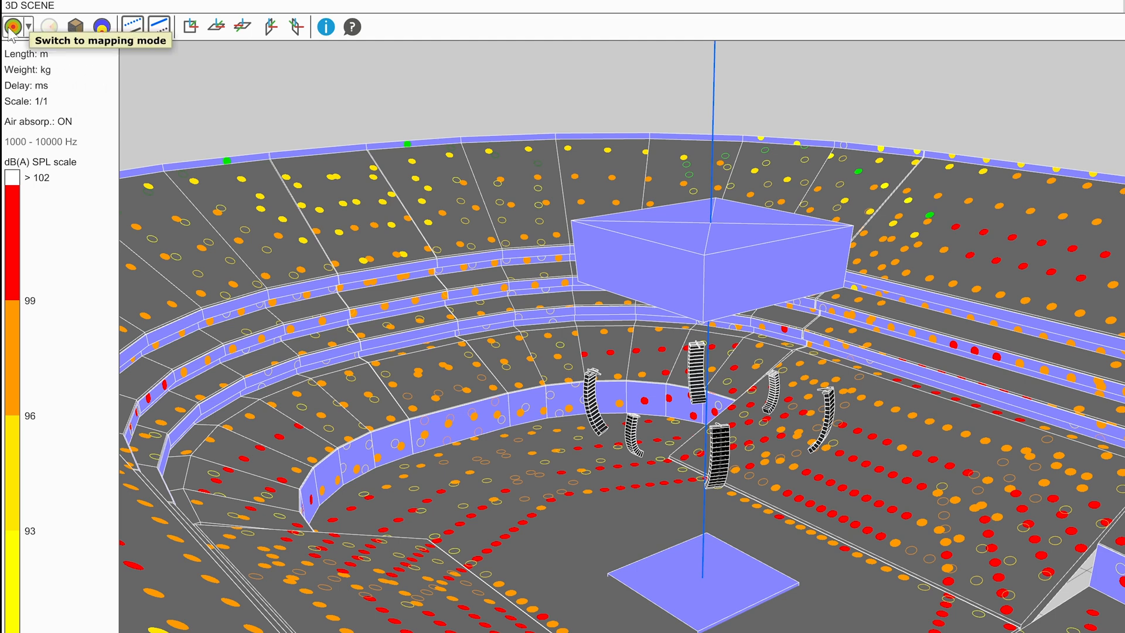
{"action": "left_click", "coordinate": [11, 26]}
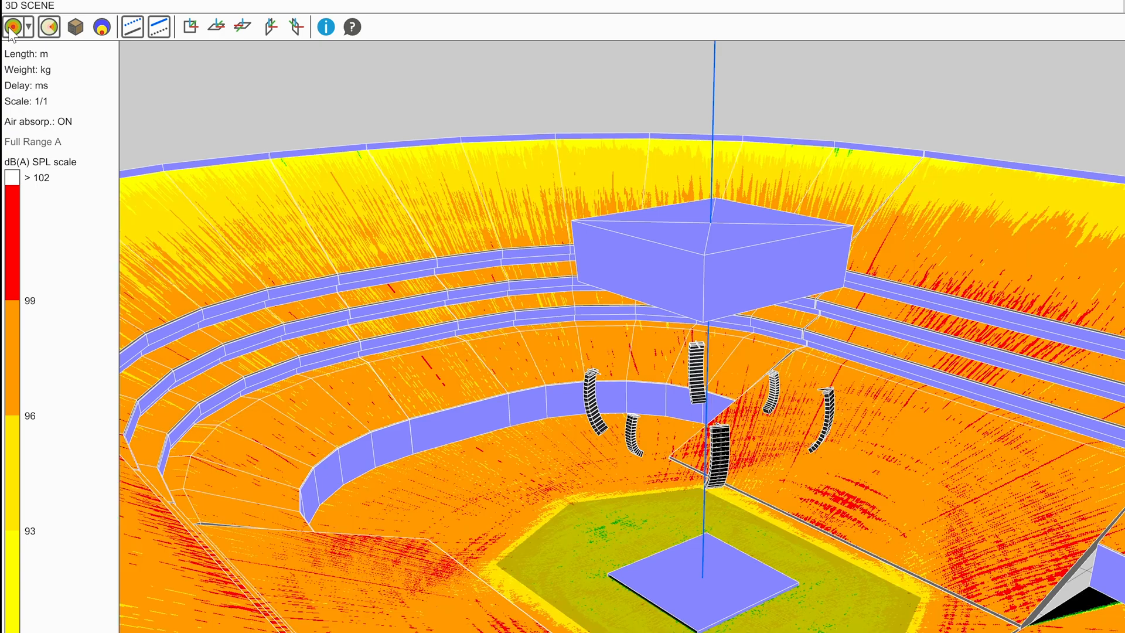
{"action": "mouse_move", "coordinate": [10, 26]}
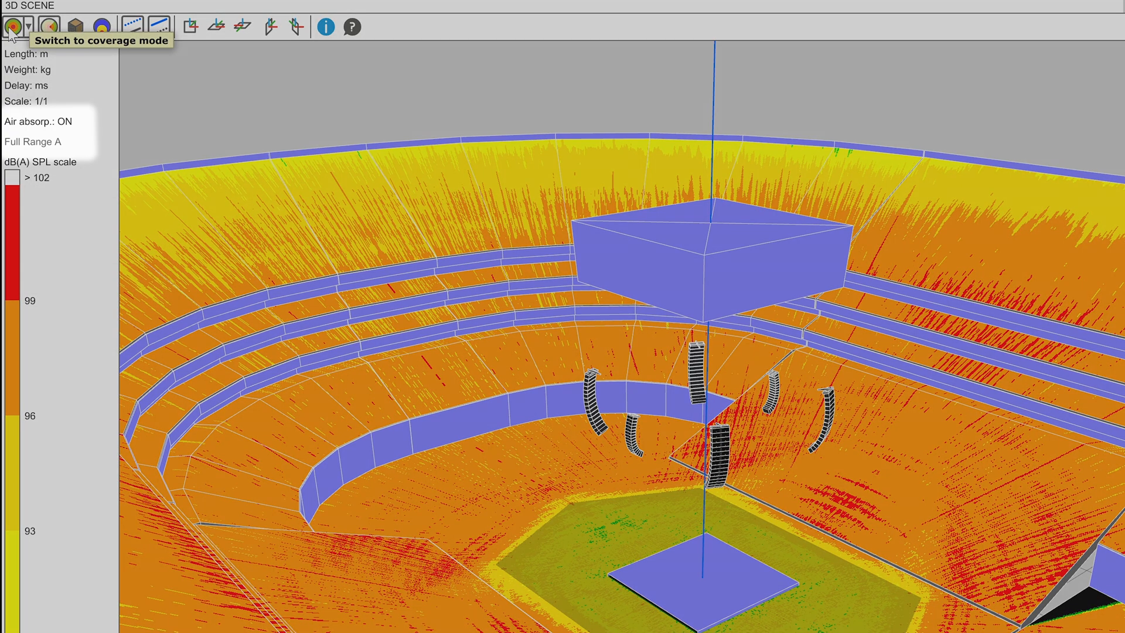
{"action": "left_click", "coordinate": [9, 26]}
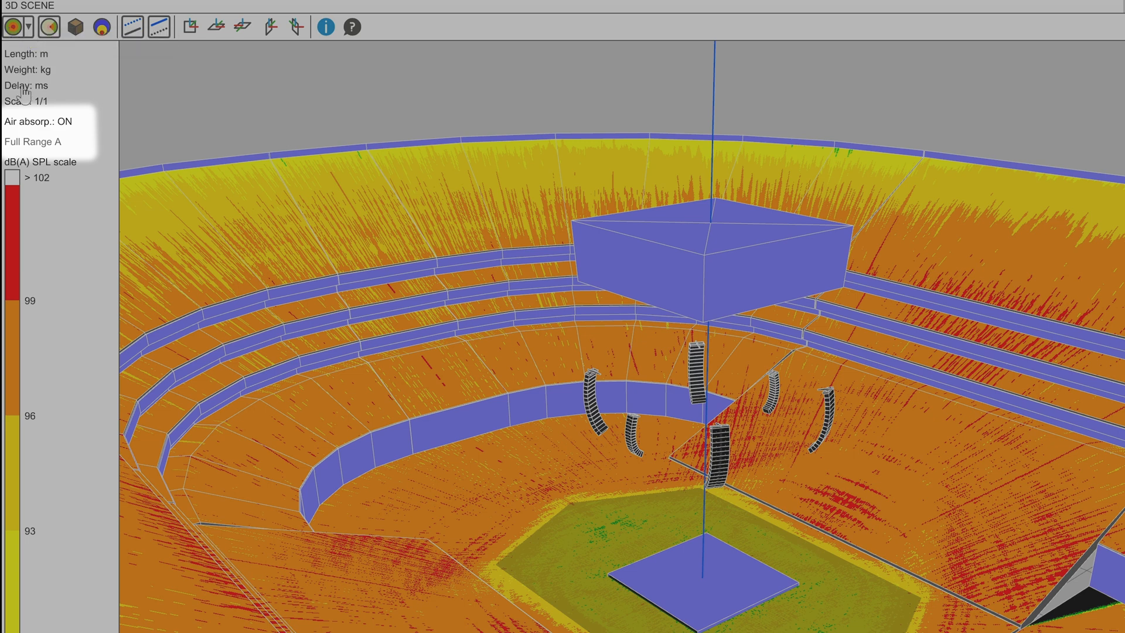
{"action": "mouse_move", "coordinate": [35, 129]}
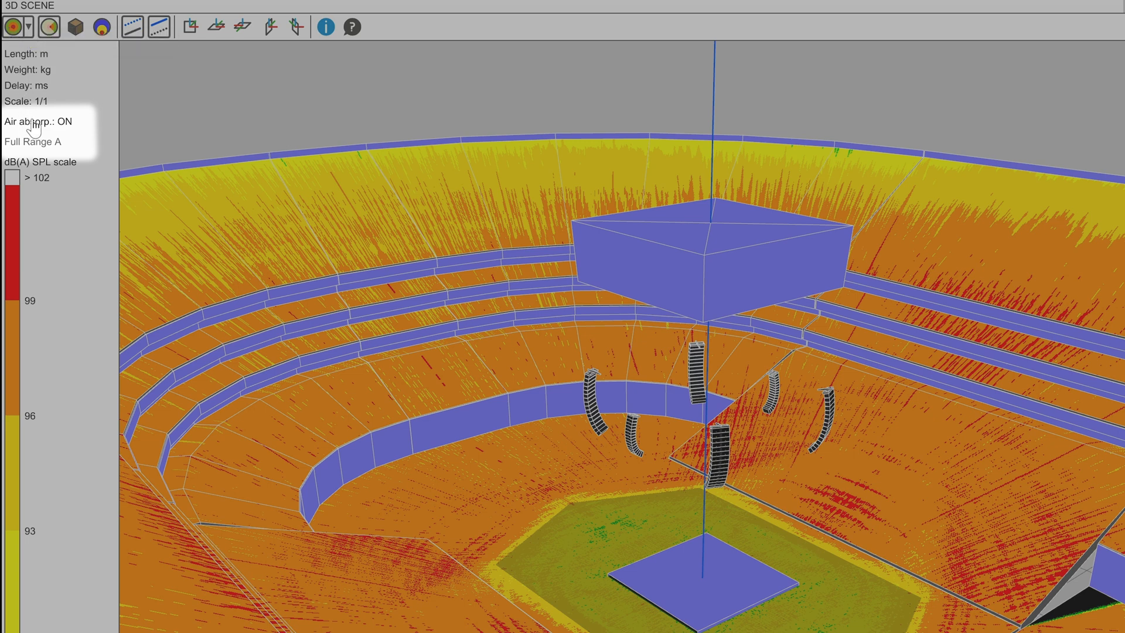
{"action": "mouse_move", "coordinate": [34, 137]}
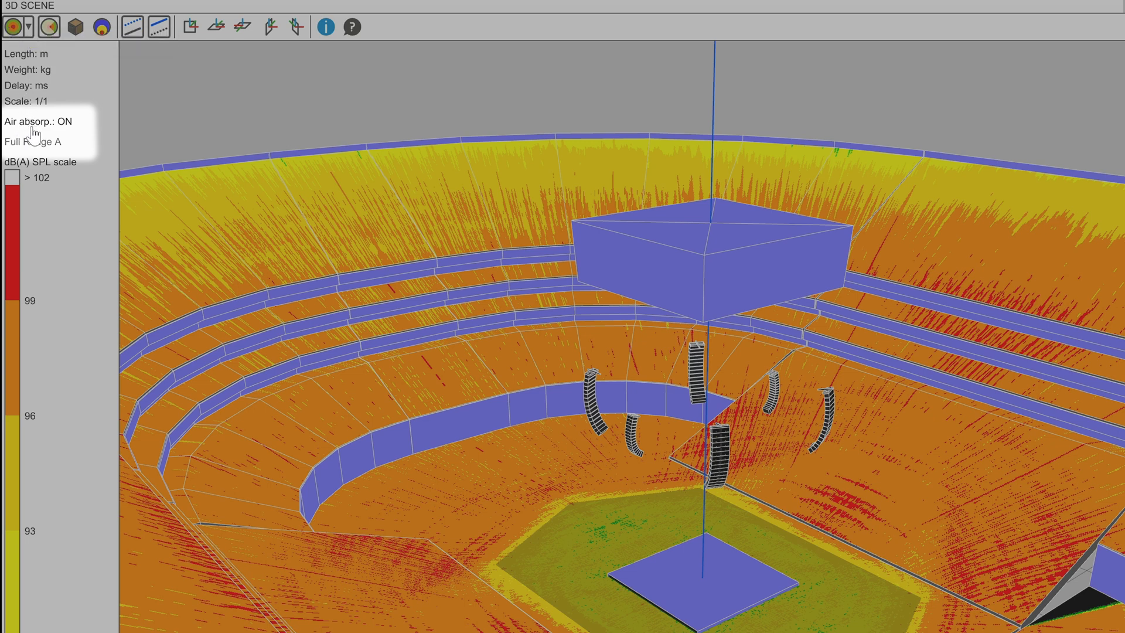
{"action": "mouse_move", "coordinate": [64, 134]}
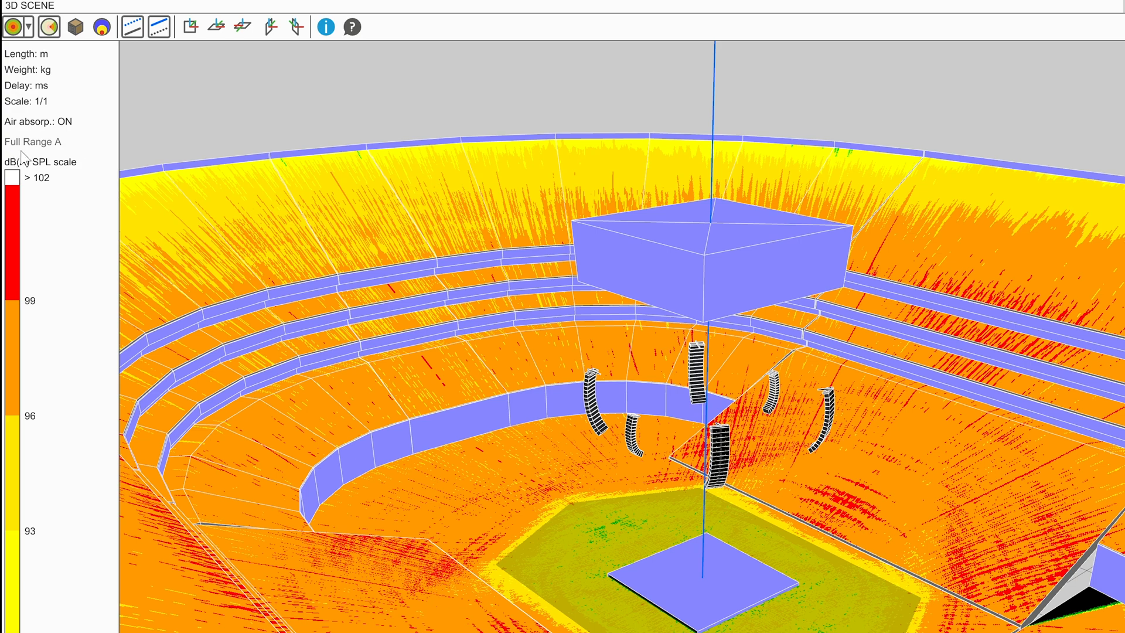
{"action": "mouse_move", "coordinate": [71, 160]}
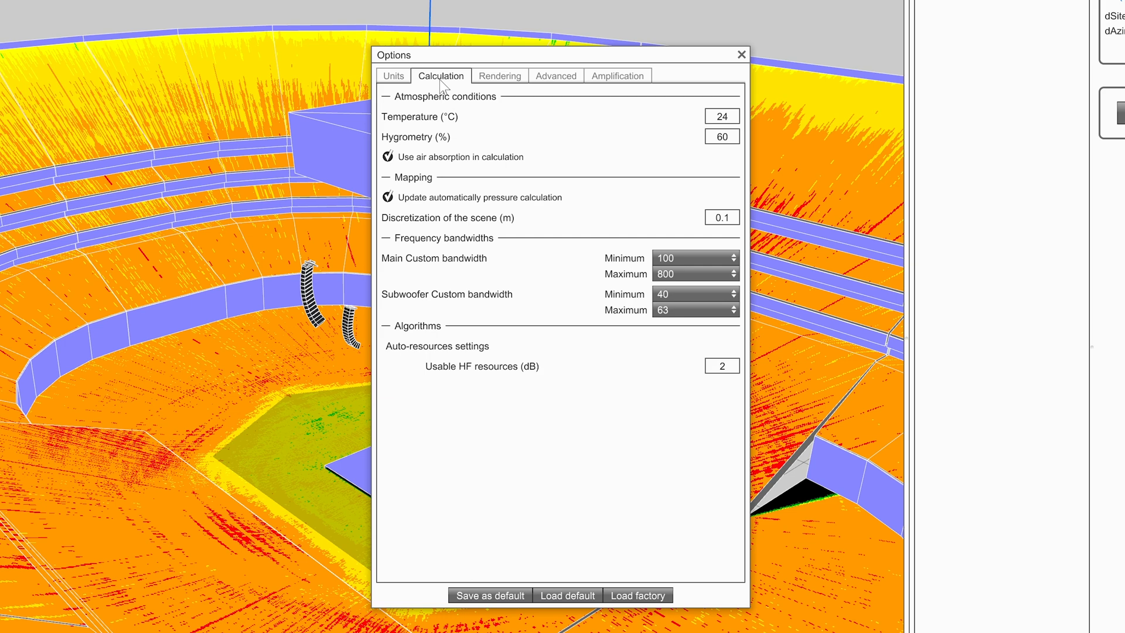
{"action": "mouse_move", "coordinate": [515, 110]}
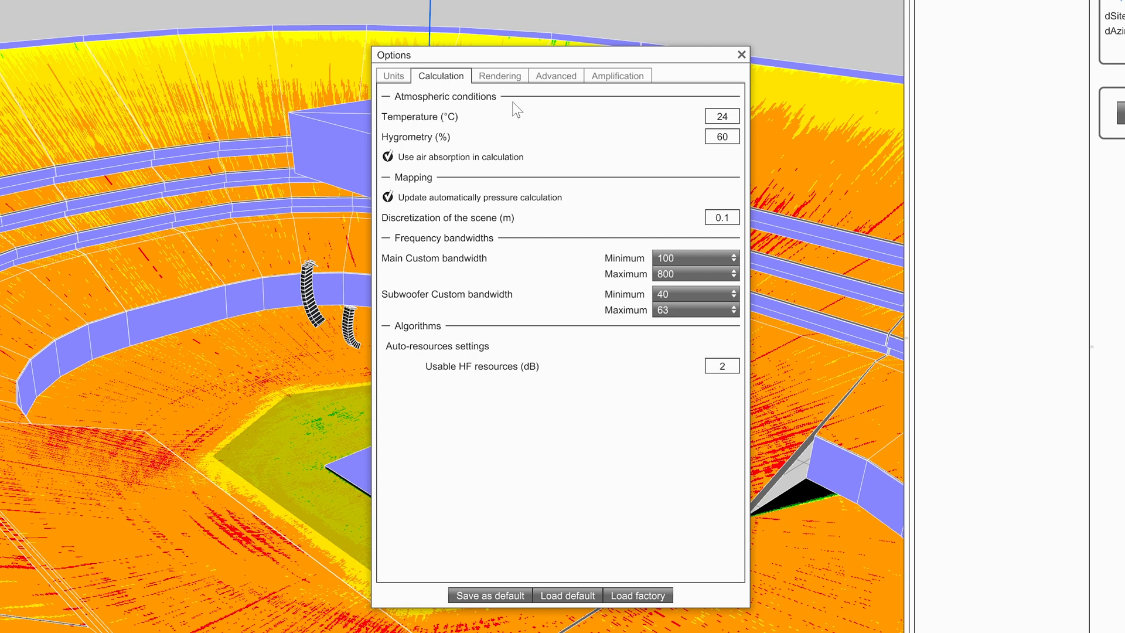
{"action": "mouse_move", "coordinate": [617, 132]}
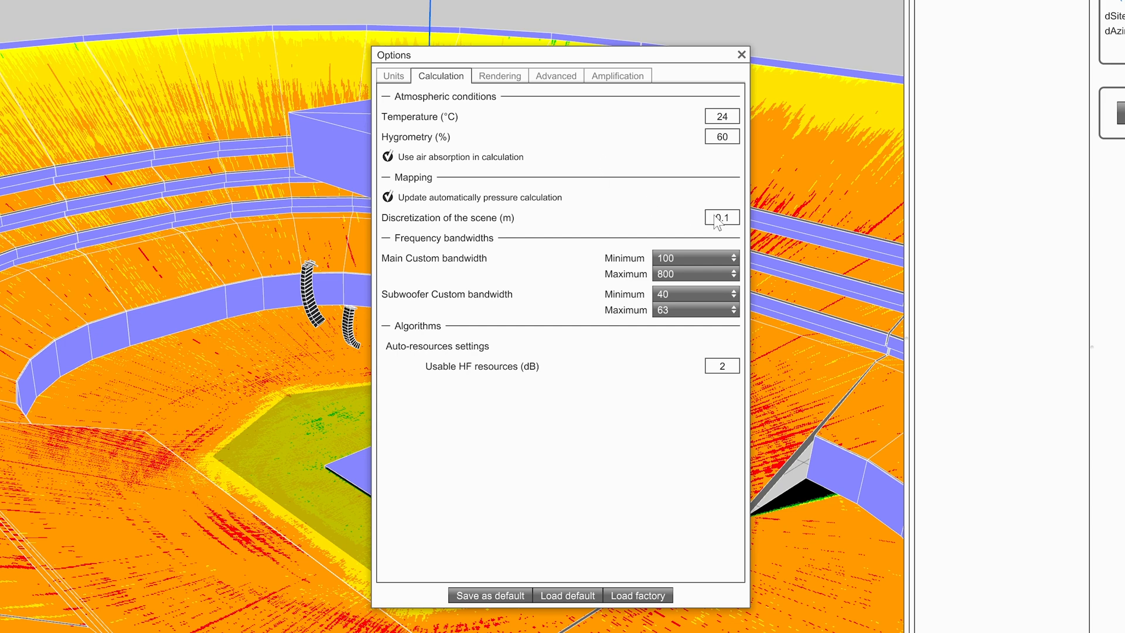
{"action": "mouse_move", "coordinate": [731, 233]}
{"action": "type", "text": "1"}
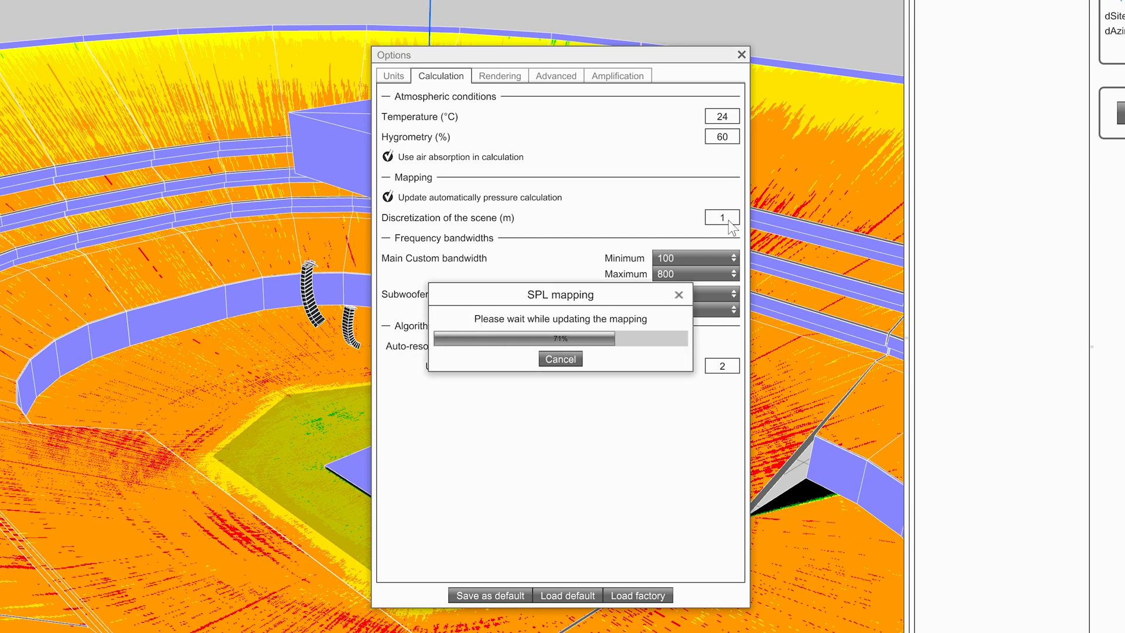
Enter 0.1 m as the scene discretization and let the SPL mapping recalculate.
{"action": "type", "text": "0.1"}
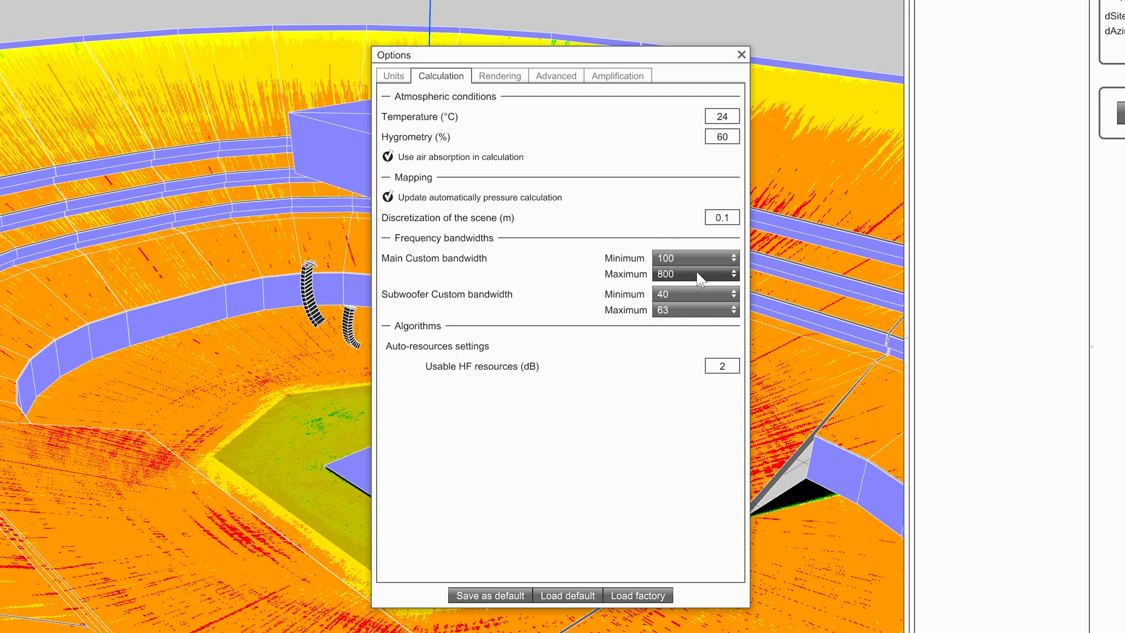
{"action": "mouse_move", "coordinate": [706, 307]}
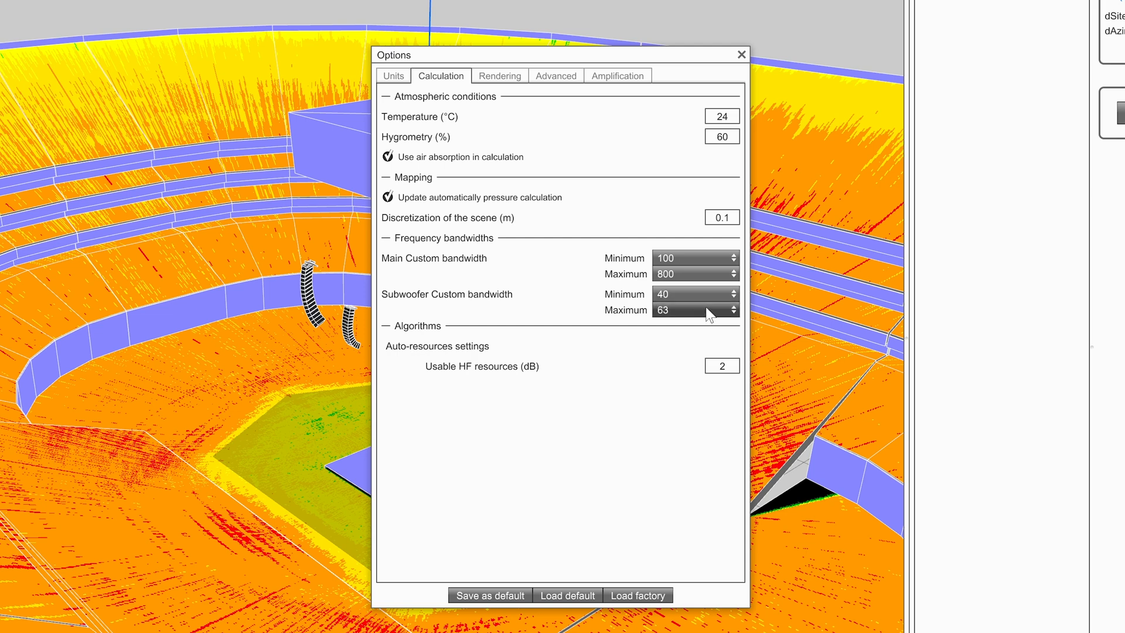
Limit renderable SPL to 87–105 dB in 3 dB colour steps, trying gradient before reverting to stepped.
{"action": "left_click", "coordinate": [499, 76]}
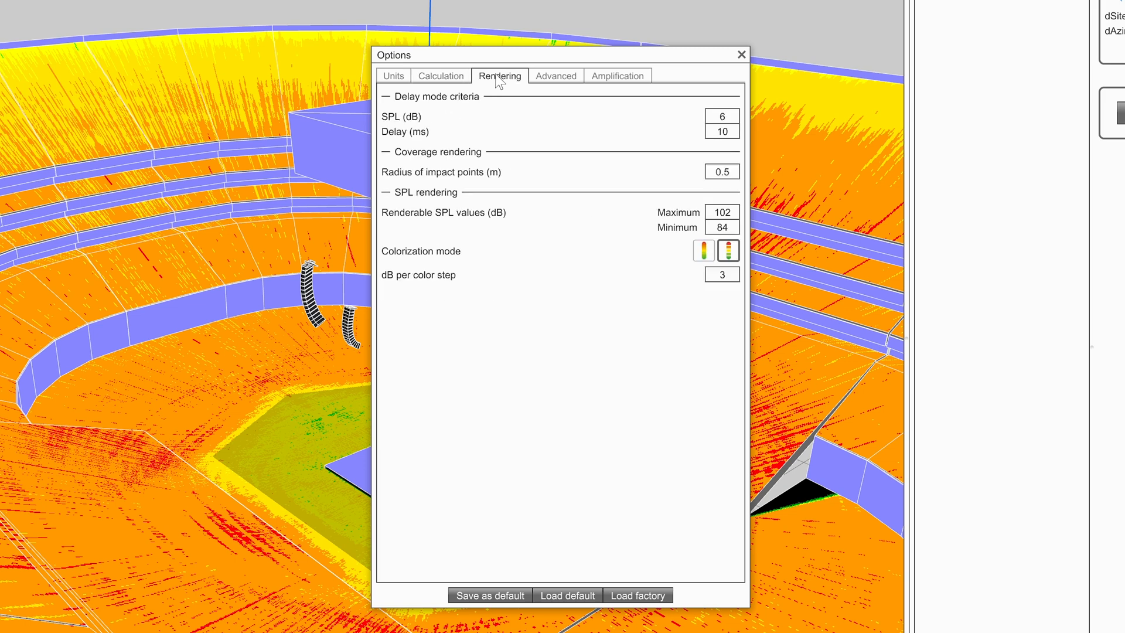
{"action": "mouse_move", "coordinate": [447, 201]}
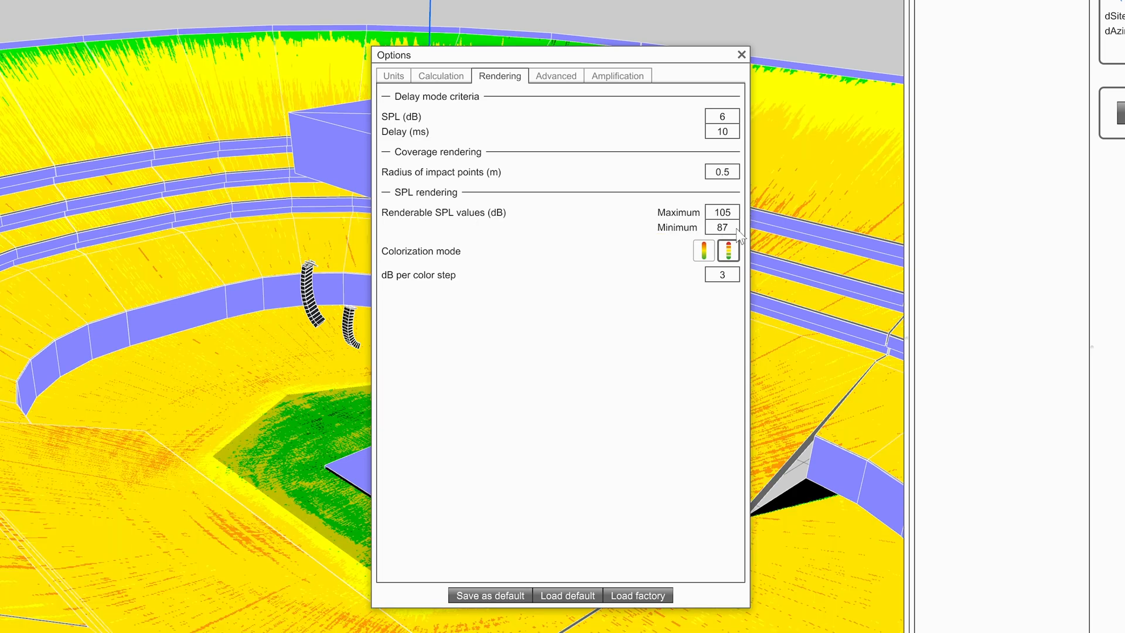
{"action": "mouse_move", "coordinate": [729, 274]}
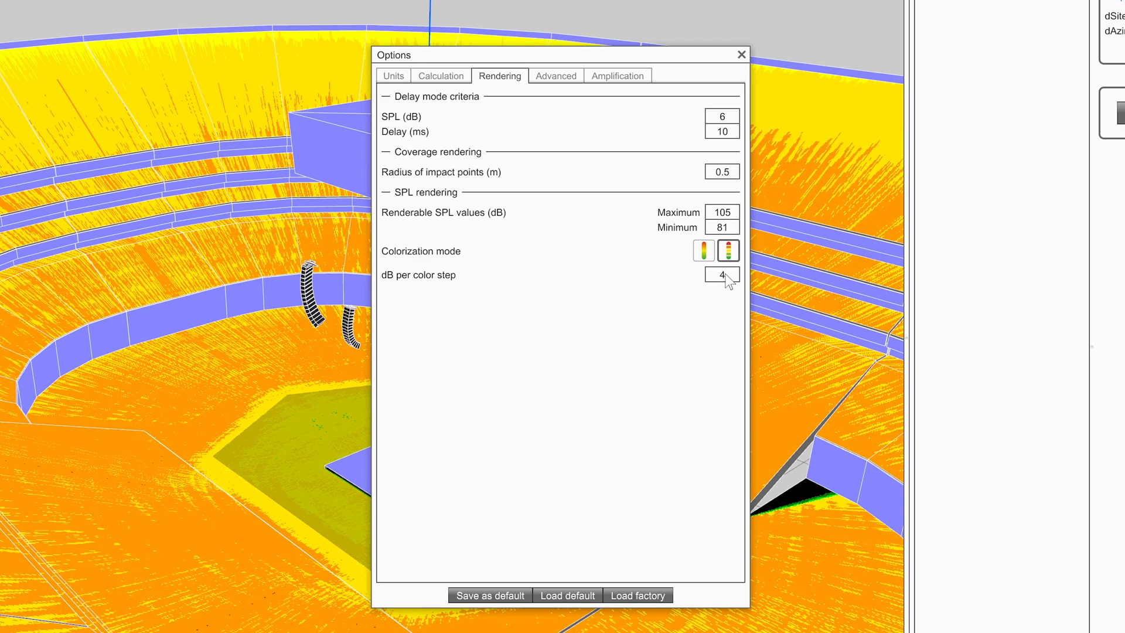
{"action": "type", "text": "3"}
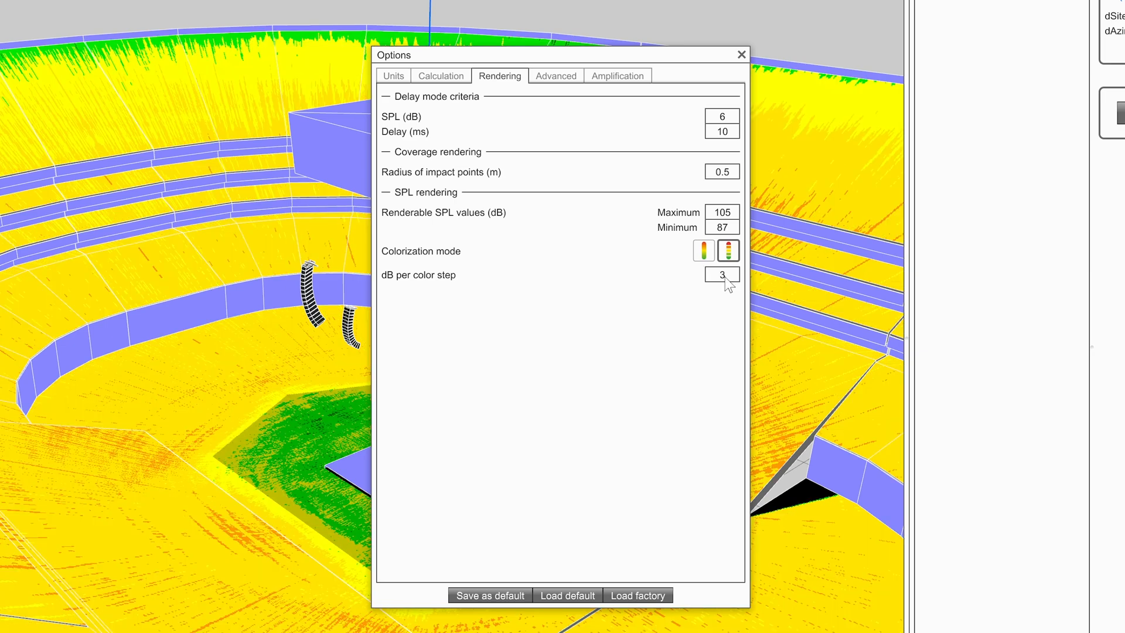
{"action": "left_click", "coordinate": [703, 250]}
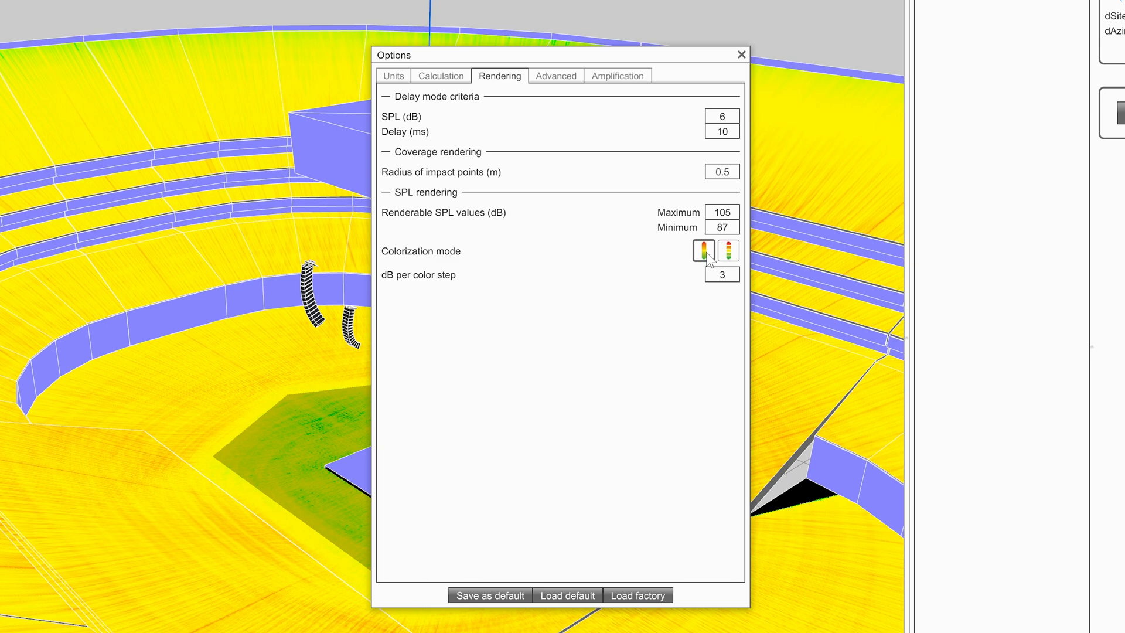
{"action": "left_click", "coordinate": [727, 250]}
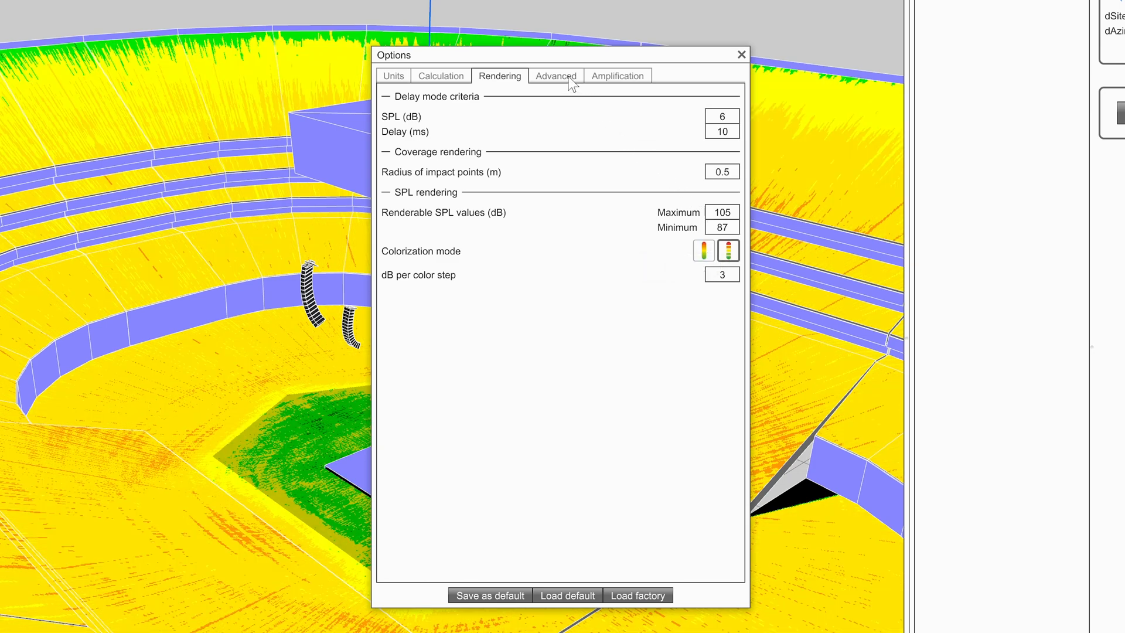
Set the Advanced colorization type to Color and close the Options dialog.
{"action": "left_click", "coordinate": [555, 77]}
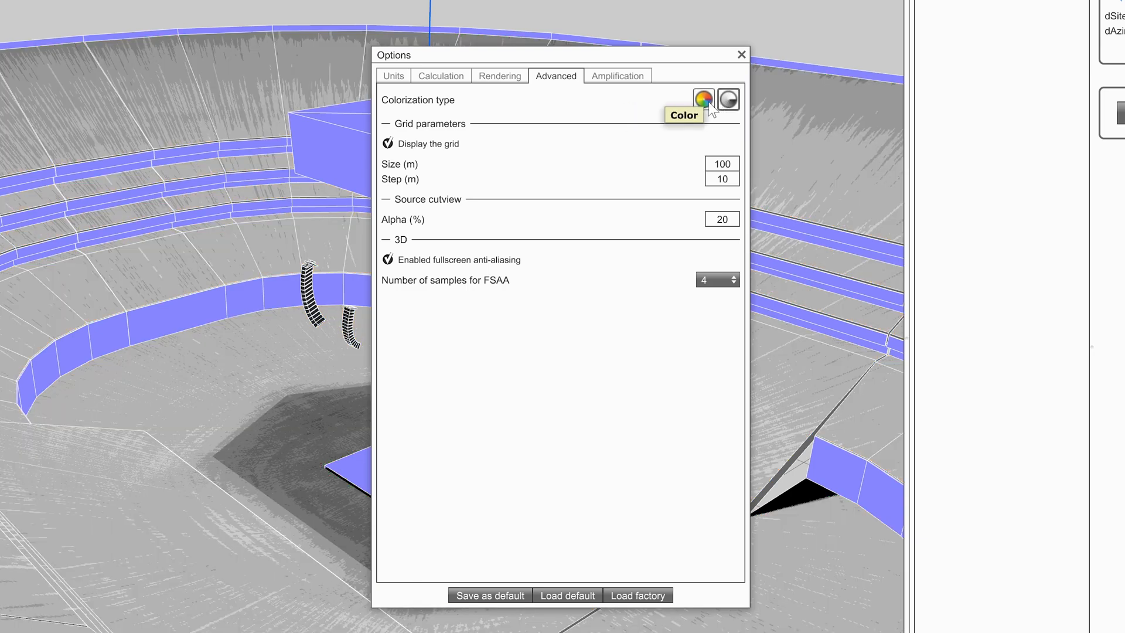
{"action": "left_click", "coordinate": [703, 99]}
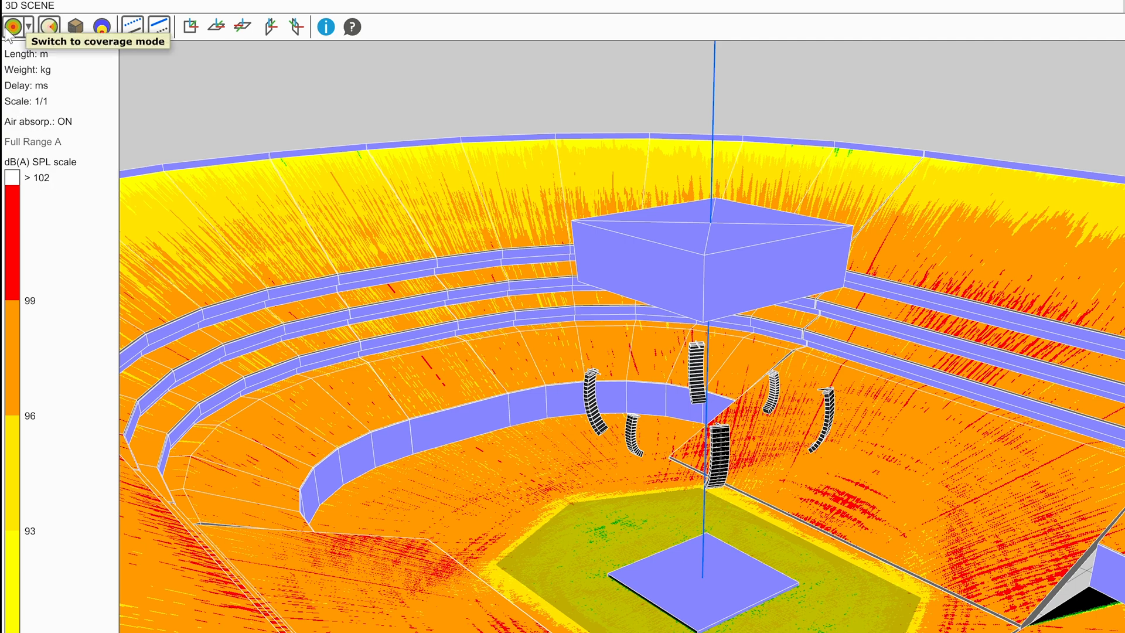
Switch the 3D Scene to coverage mode to show source impact points.
{"action": "left_click", "coordinate": [10, 26]}
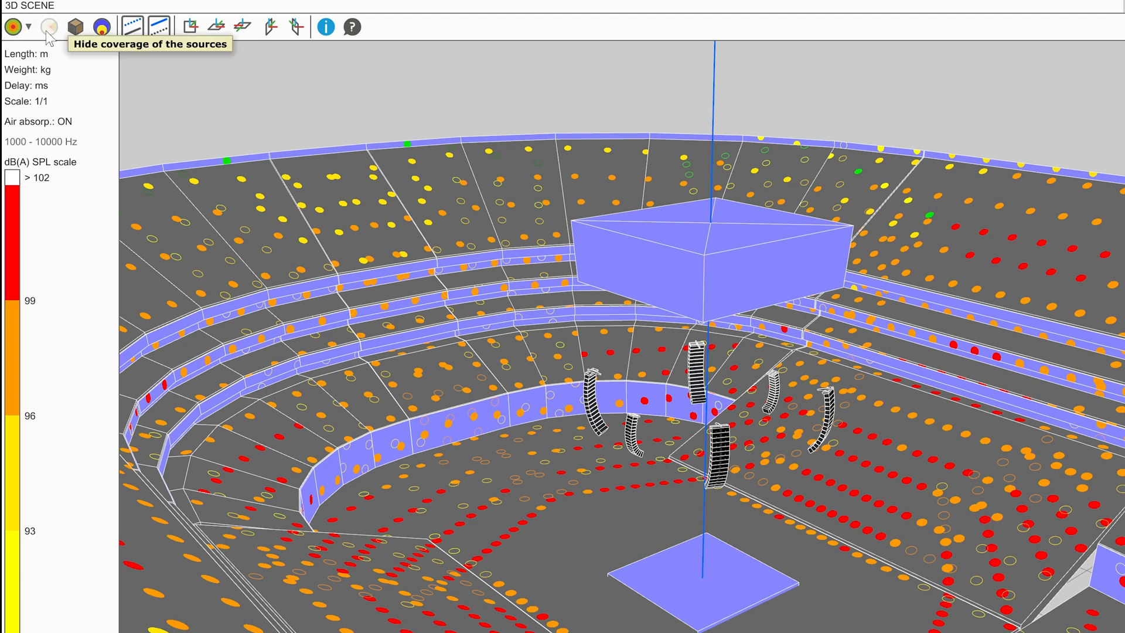
{"action": "left_click", "coordinate": [48, 27]}
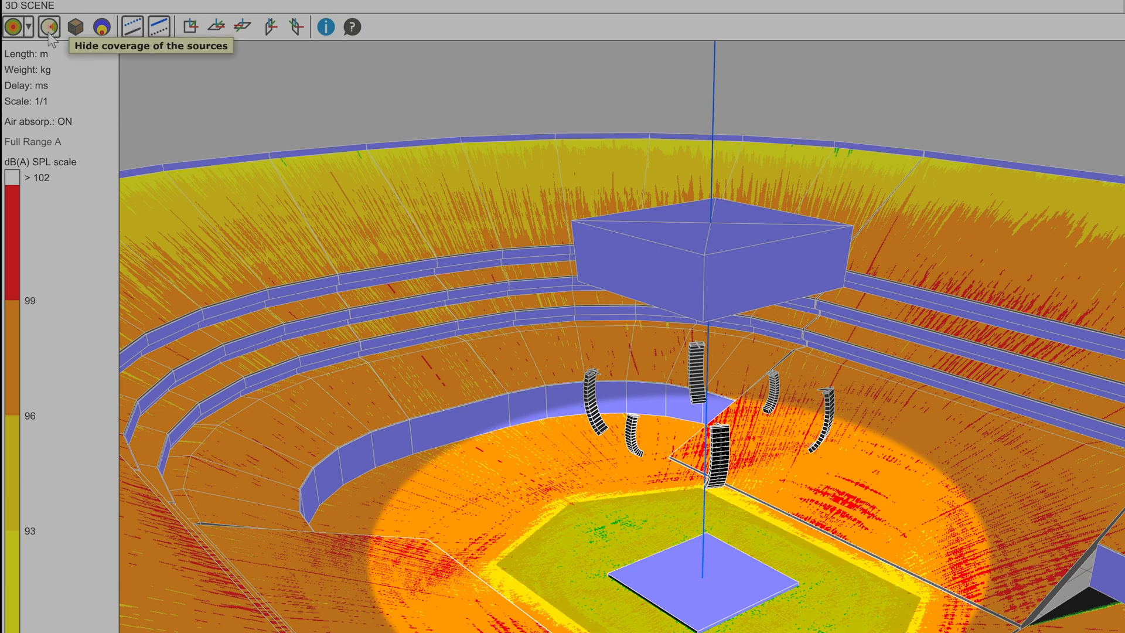
{"action": "left_click", "coordinate": [47, 26]}
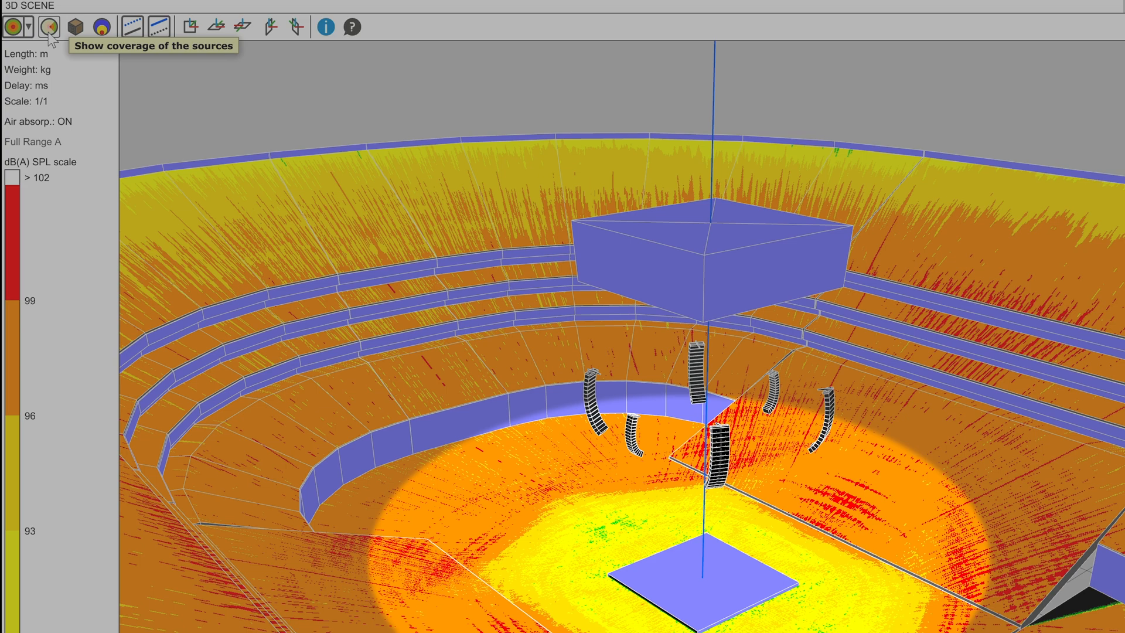
{"action": "left_click", "coordinate": [48, 27]}
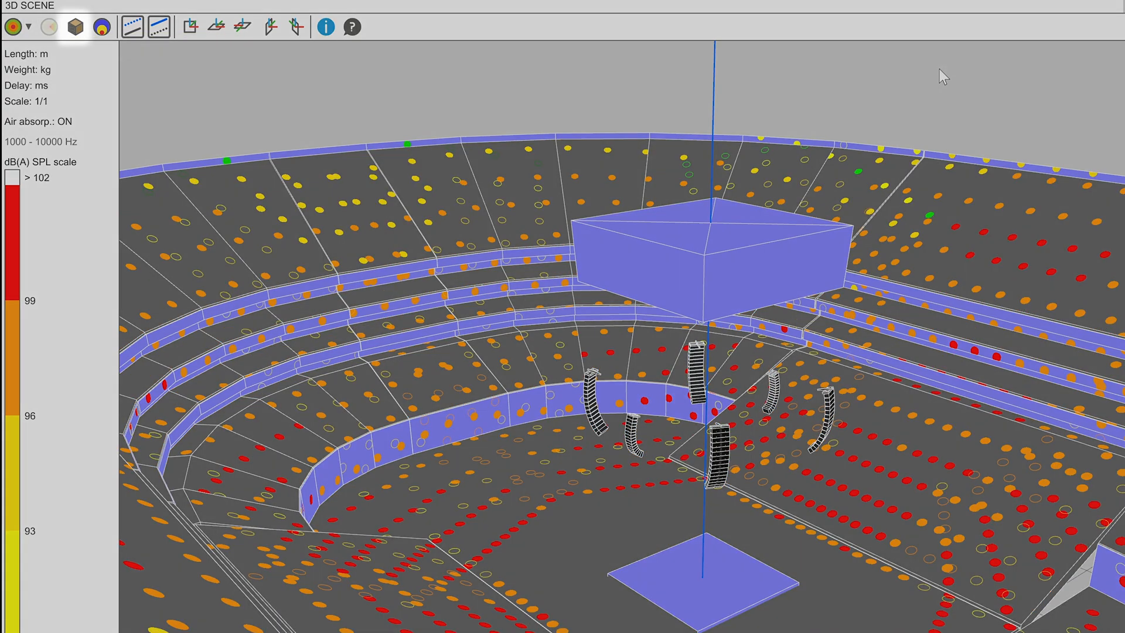
Display the subwoofer array and start an unweighted SPL mapping calculation for it.
{"action": "left_click", "coordinate": [48, 26]}
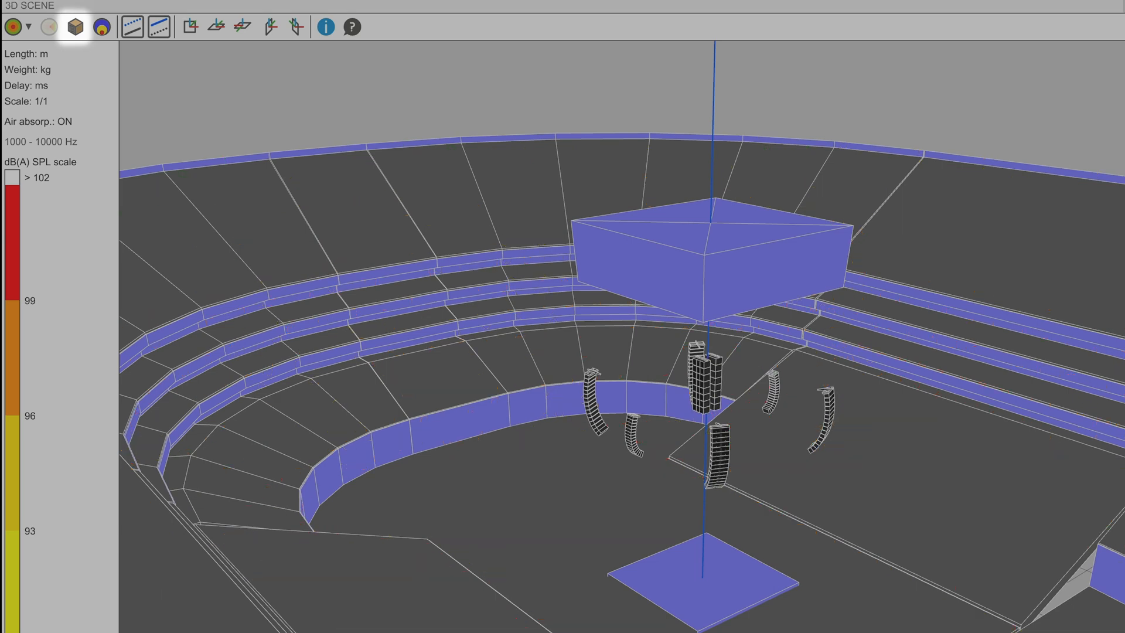
{"action": "left_click", "coordinate": [130, 27]}
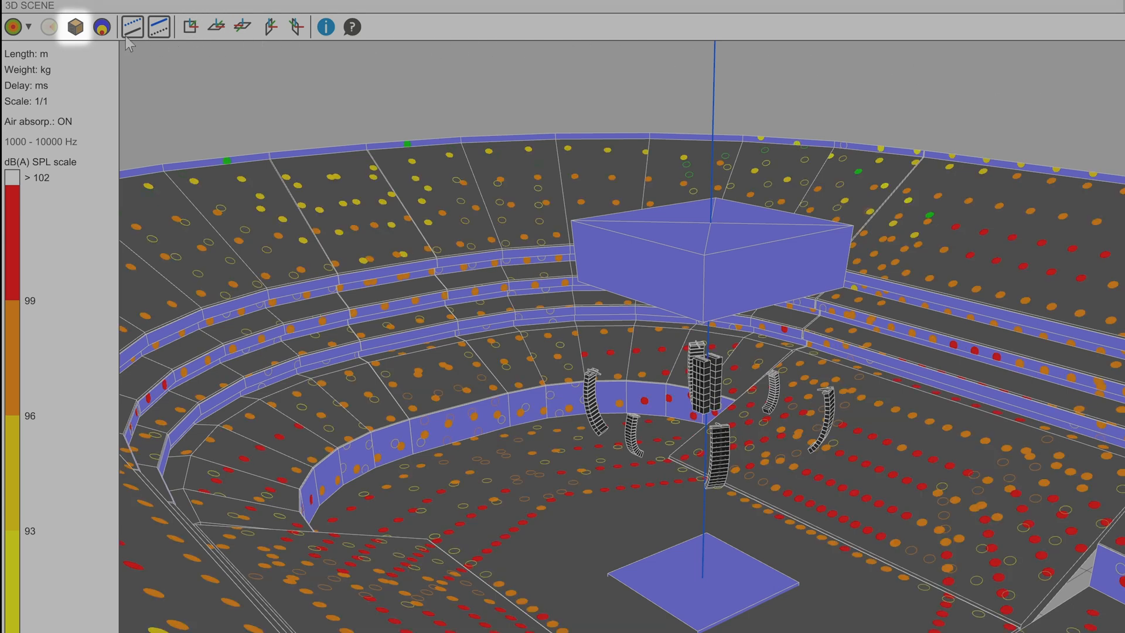
{"action": "left_click", "coordinate": [76, 28]}
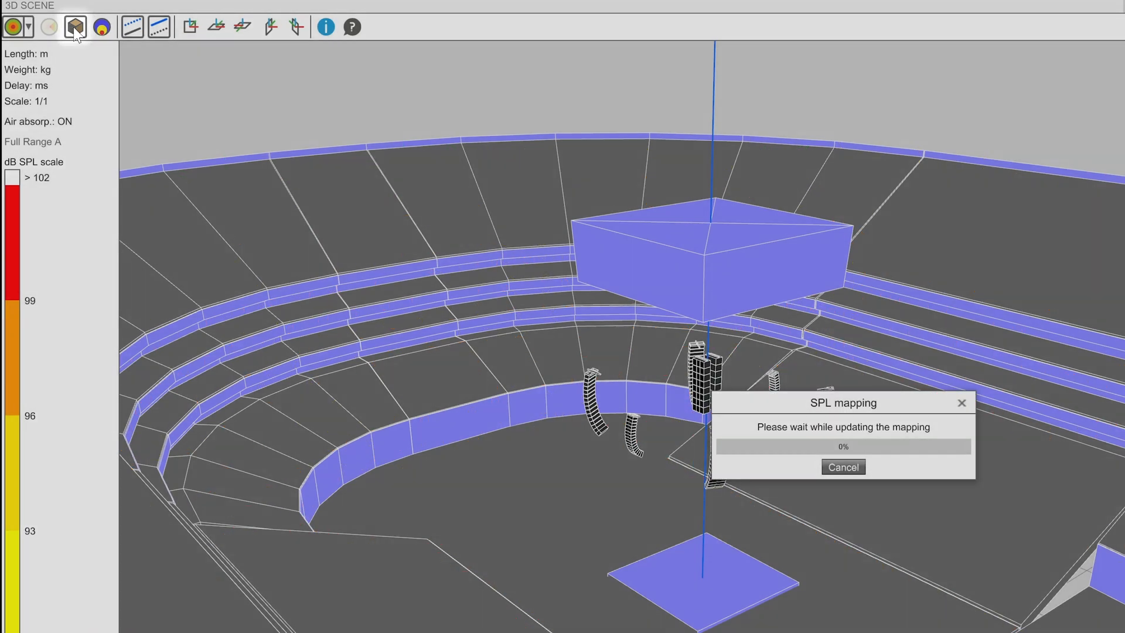